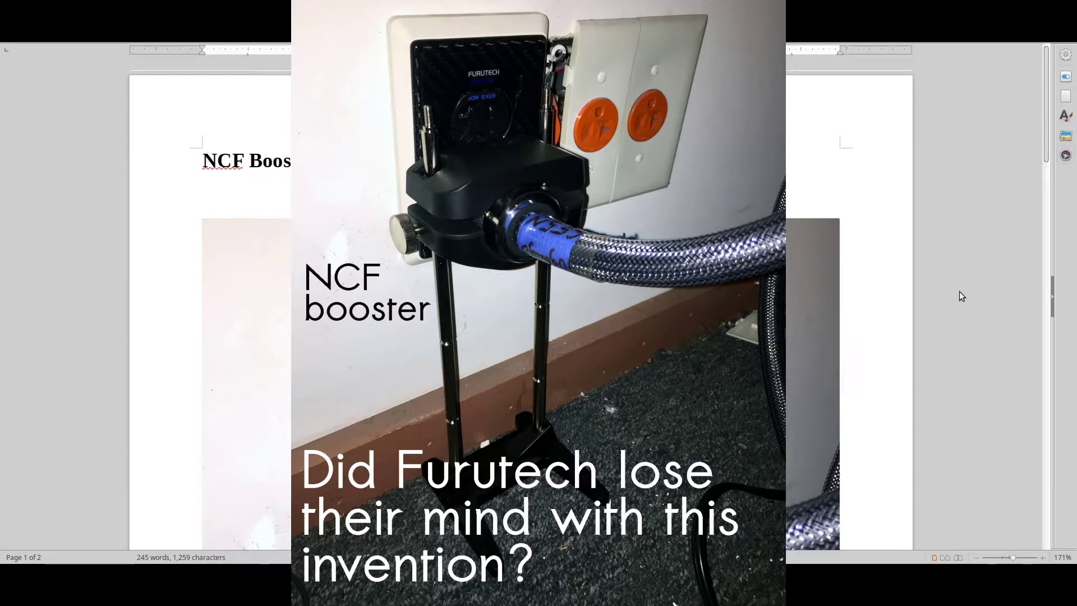
# Scroll from the title down through the photo until the stand's legs on the floor show
pyautogui.scroll(3)
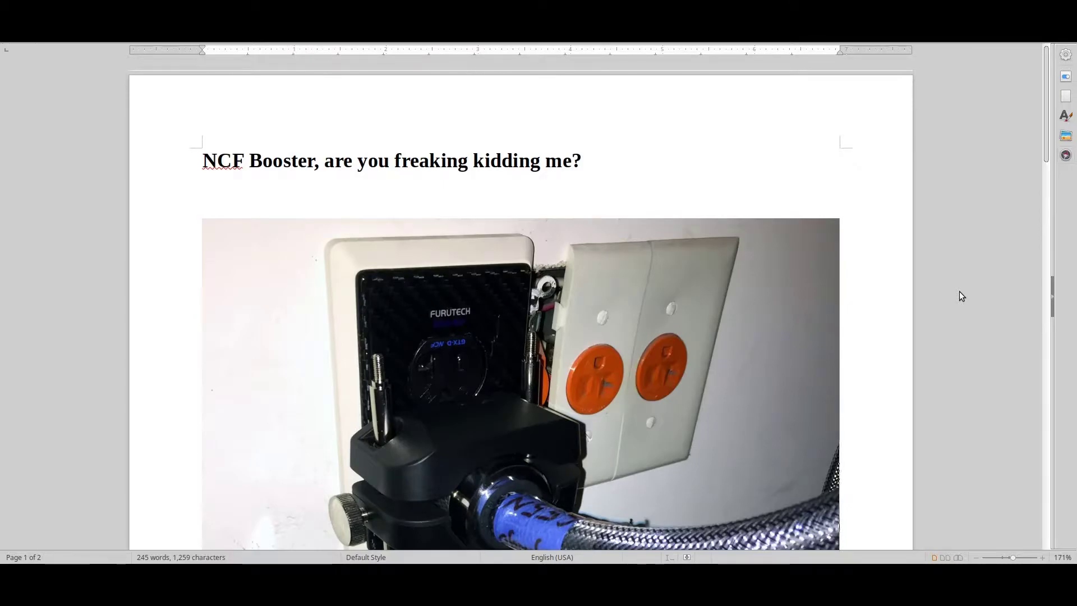
pyautogui.scroll(-3)
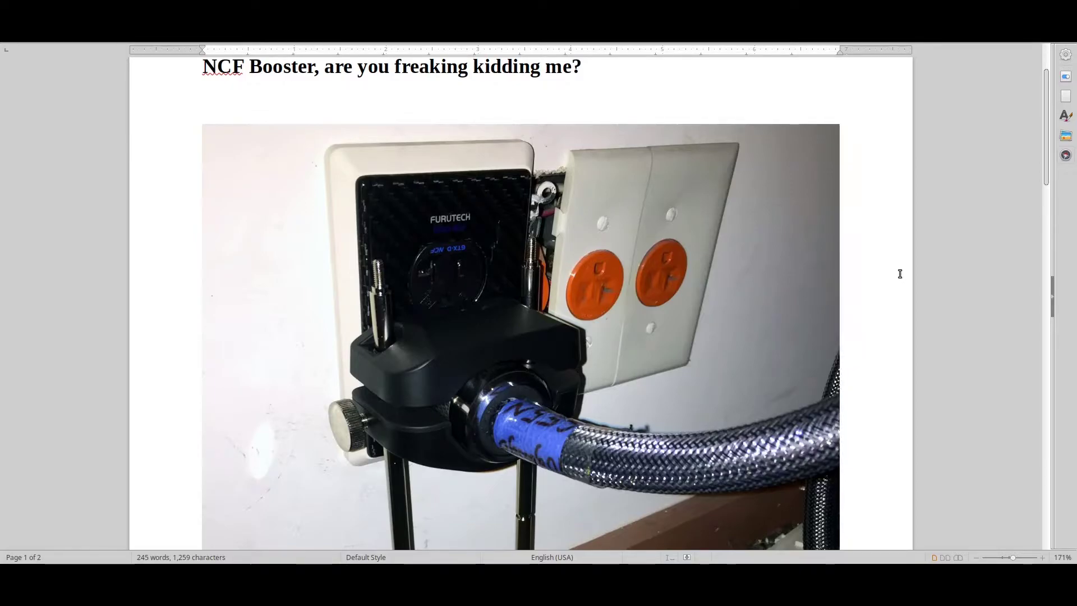
pyautogui.moveTo(631, 284)
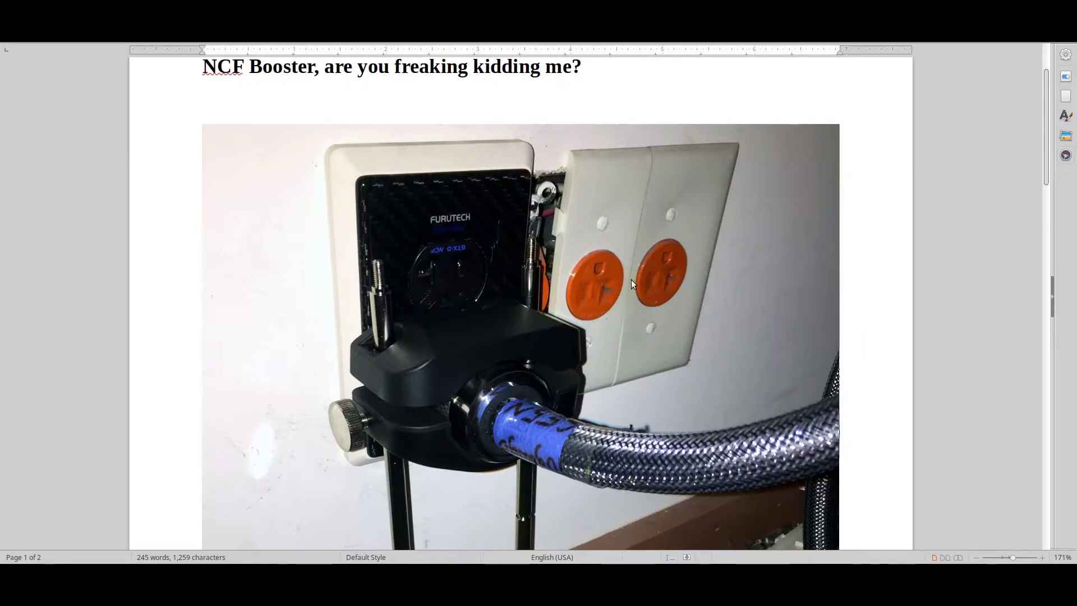
pyautogui.scroll(-3)
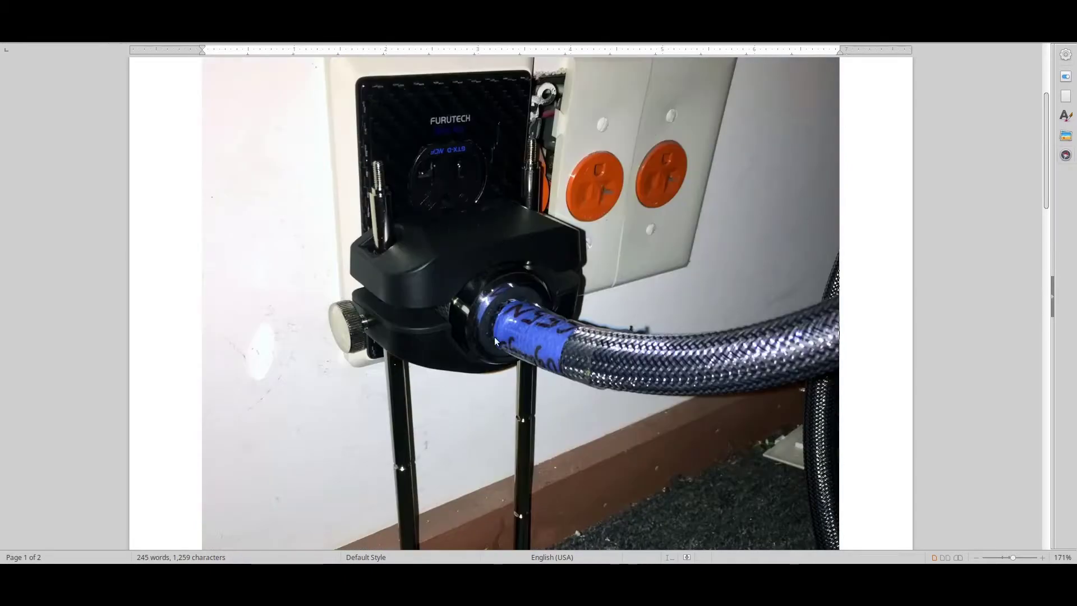
pyautogui.moveTo(535, 409)
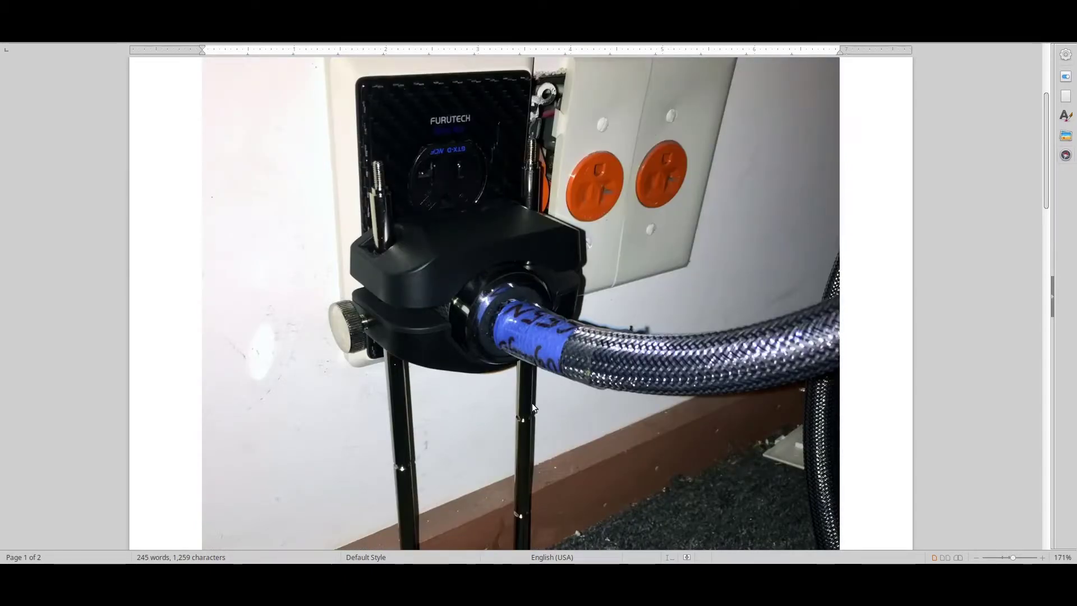
pyautogui.scroll(-3)
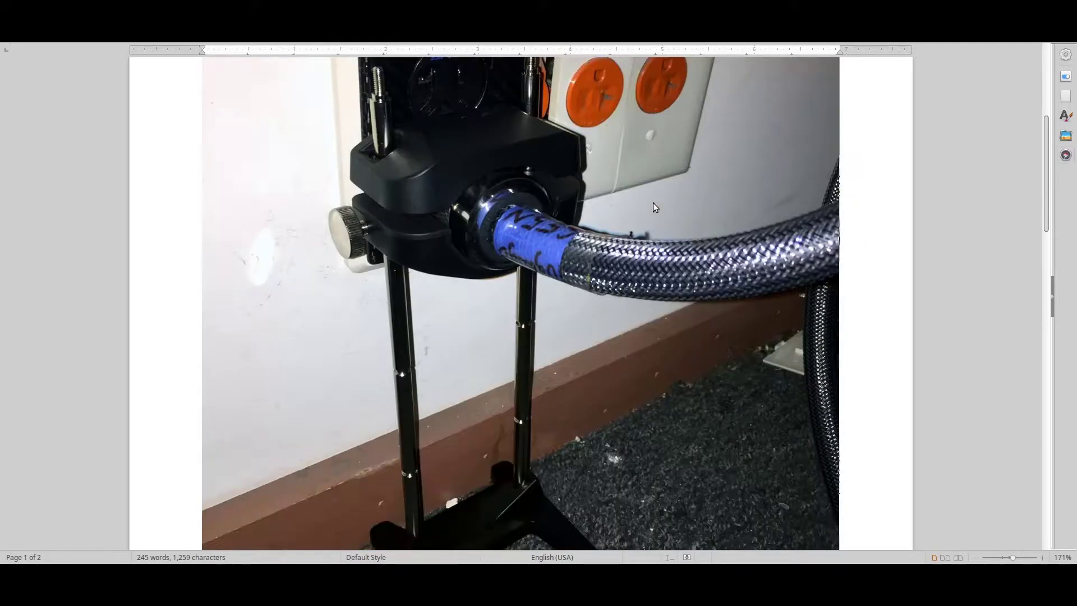
# Scroll onto page 2 to show the 'Does it work?' answer, two numbered points and Solution
pyautogui.scroll(-3)
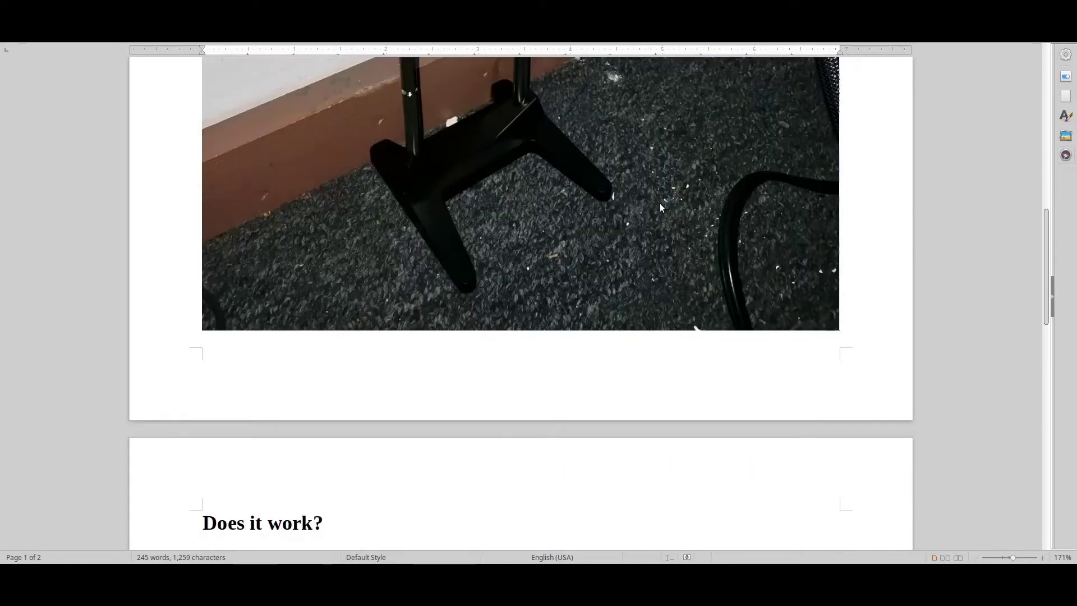
pyautogui.scroll(-3)
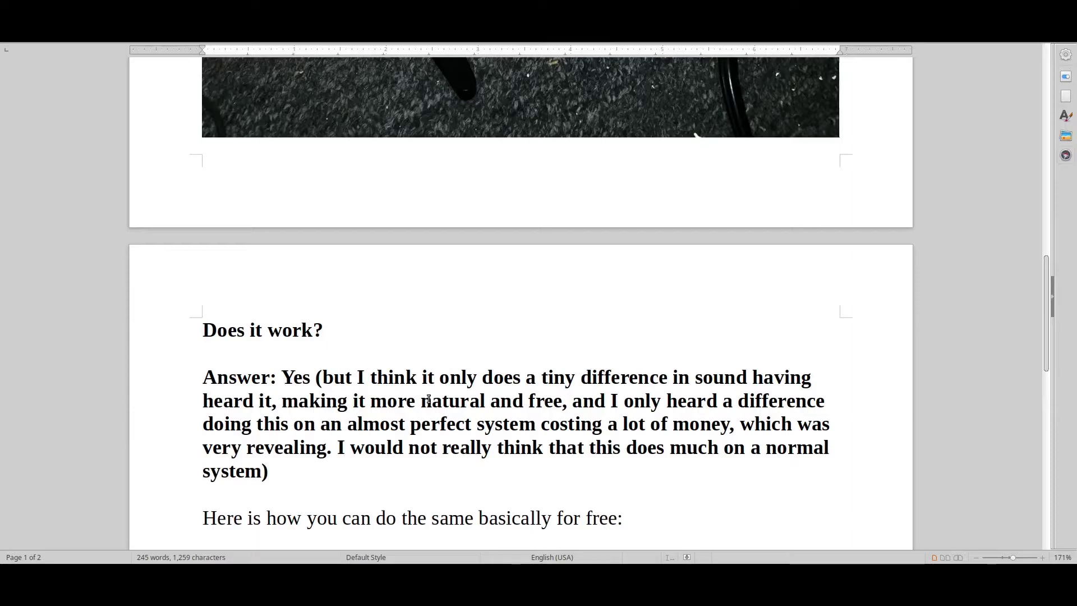
pyautogui.moveTo(522, 288)
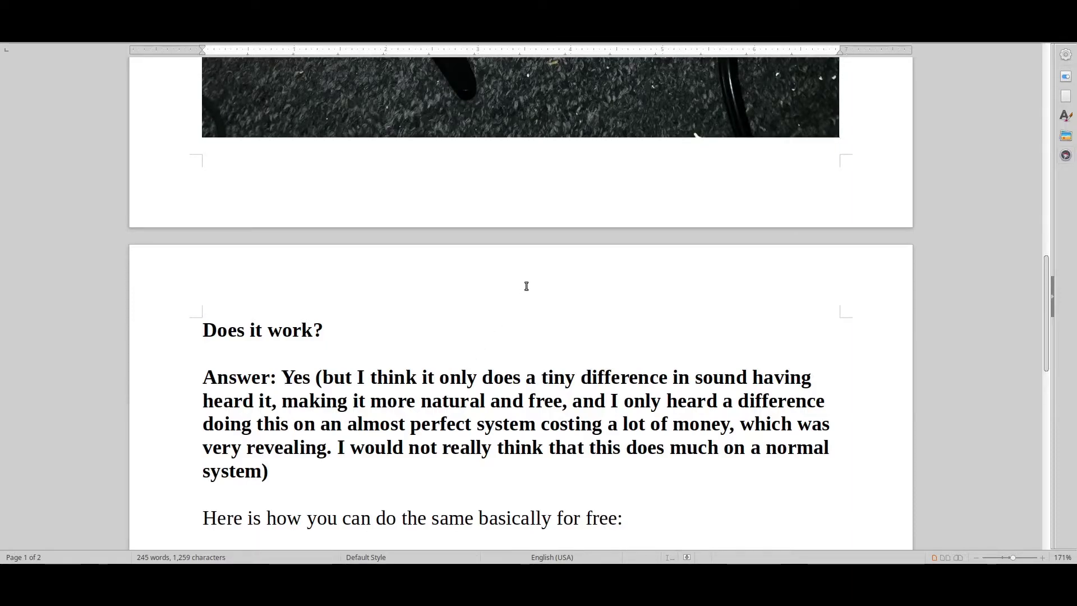
pyautogui.moveTo(549, 273)
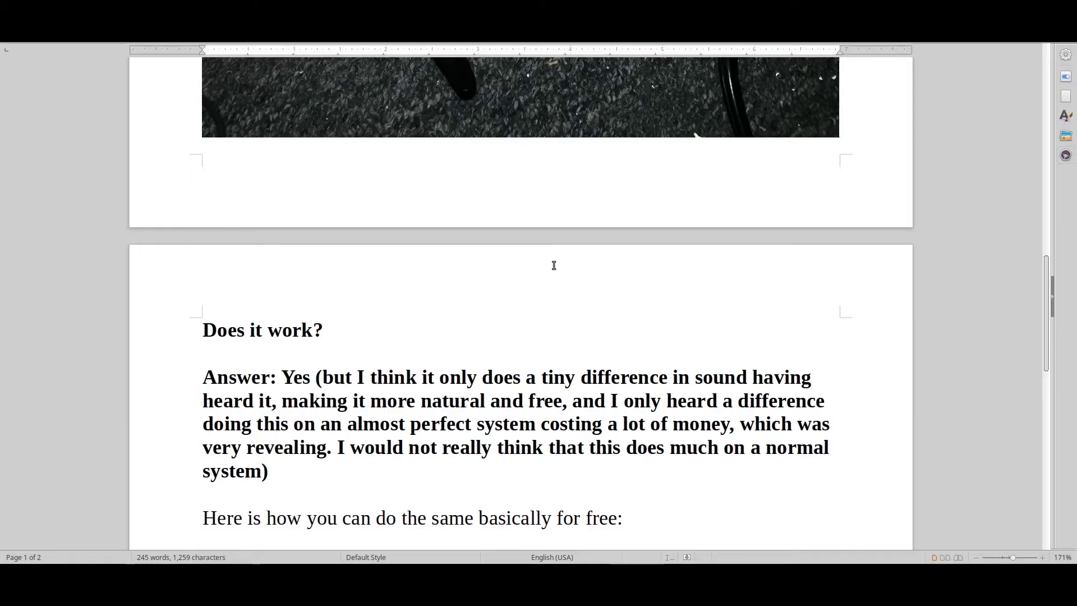
pyautogui.scroll(-3)
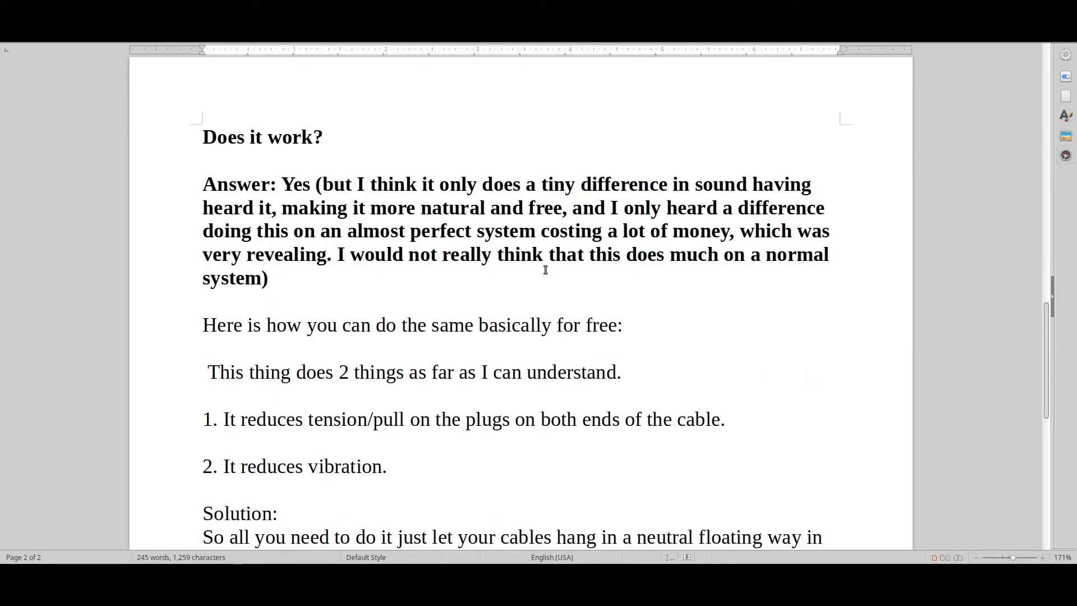
pyautogui.moveTo(553, 264)
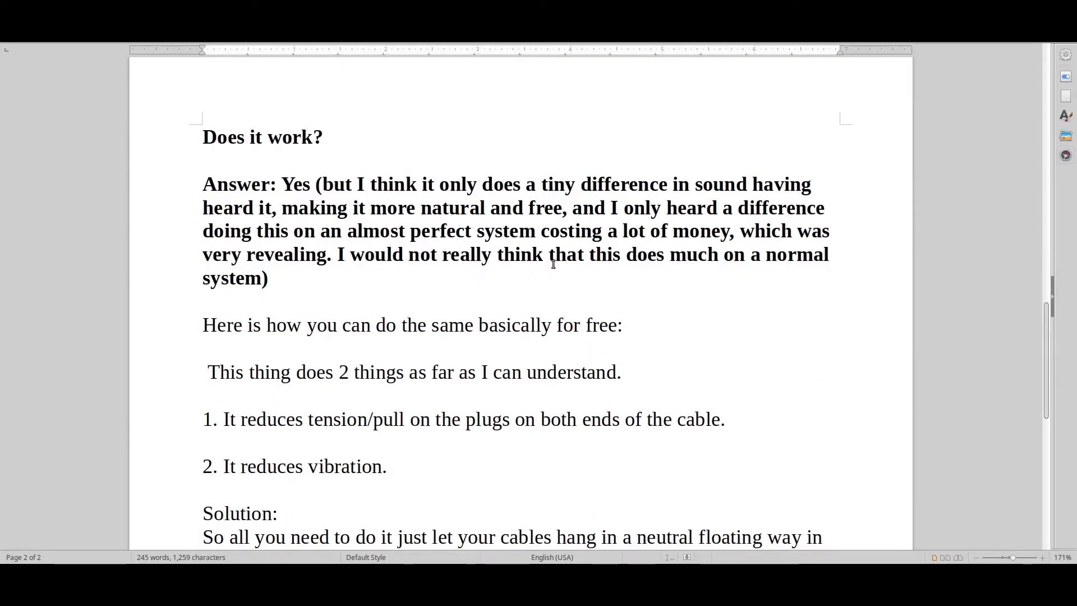
pyautogui.scroll(-3)
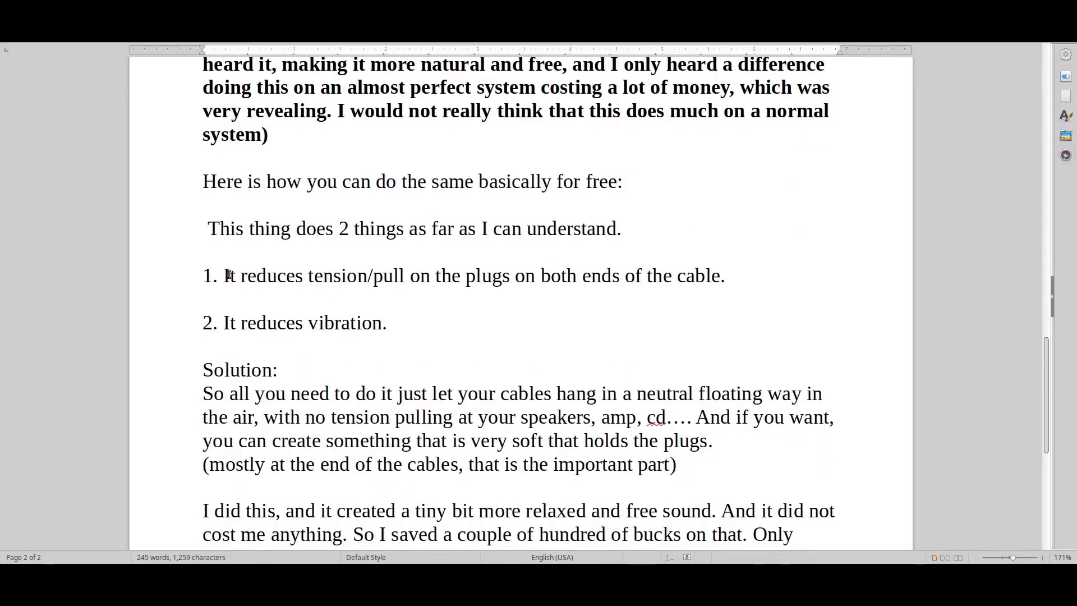
# Select 139 words of the explanation text on page 2 with a triple-click
pyautogui.tripleClick(463, 275)
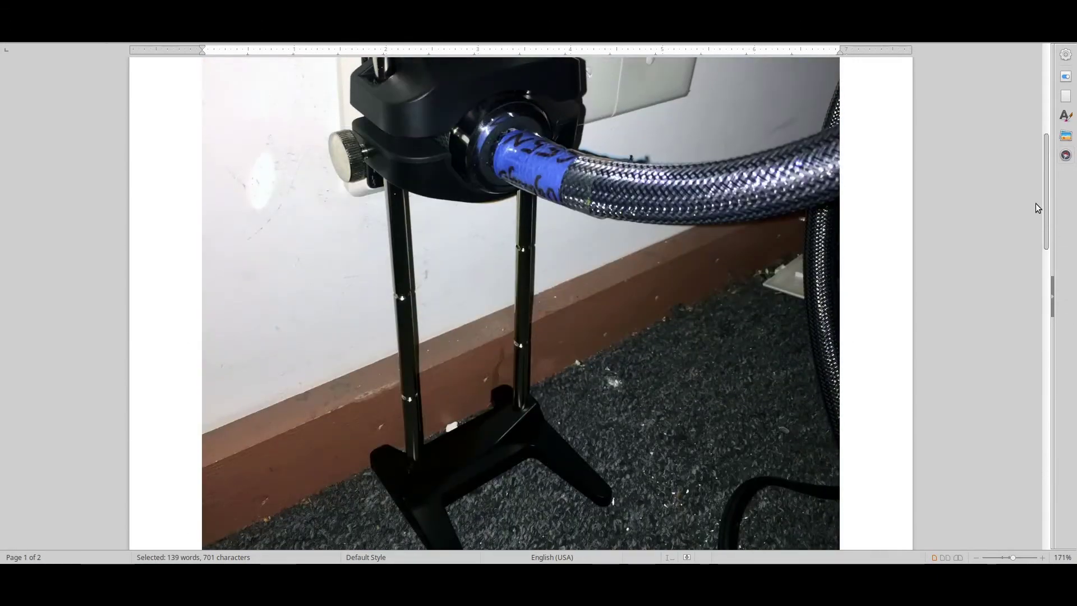
# Scroll up to the 'NCF Booster' title at the top of page 1
pyautogui.scroll(3)
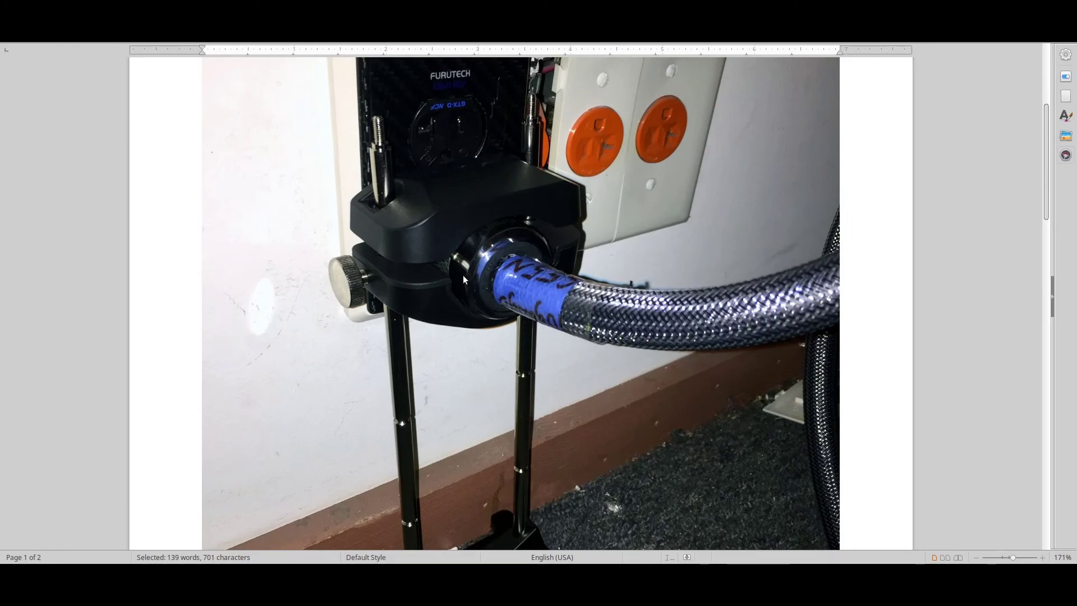
pyautogui.moveTo(489, 285)
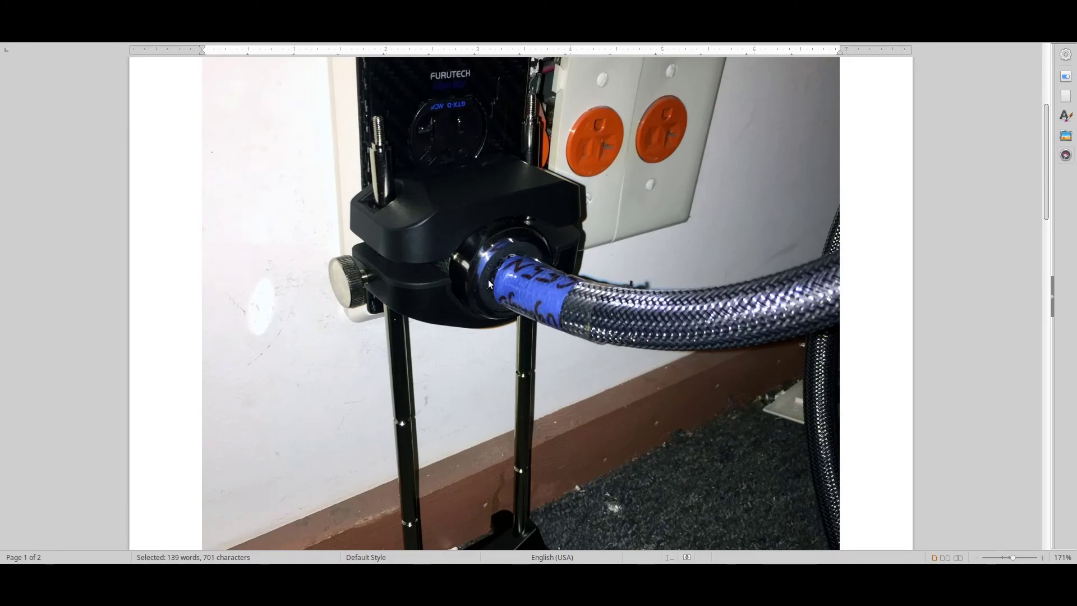
pyautogui.scroll(3)
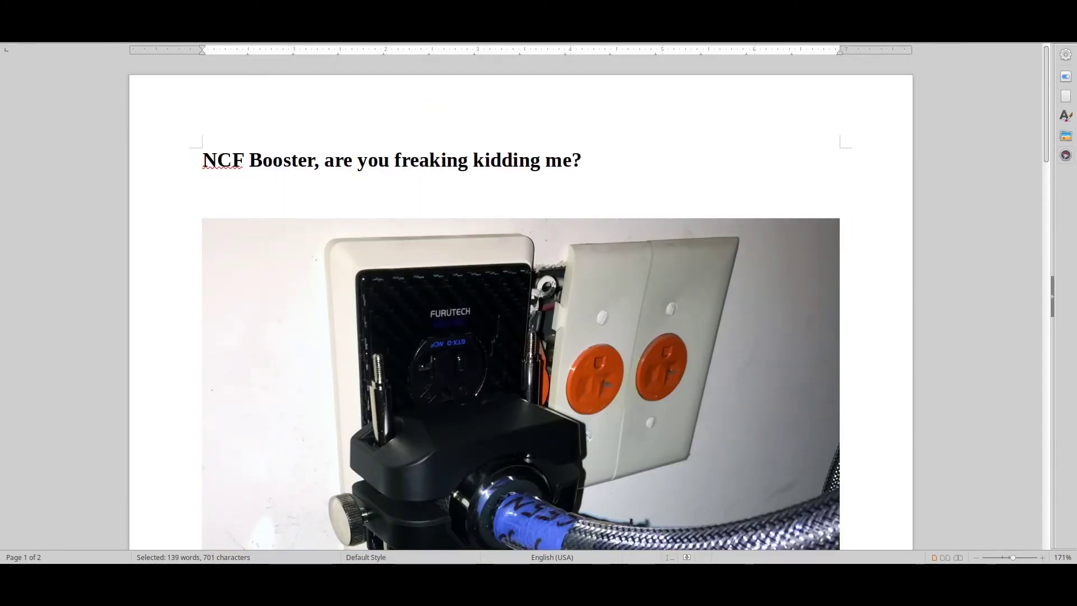